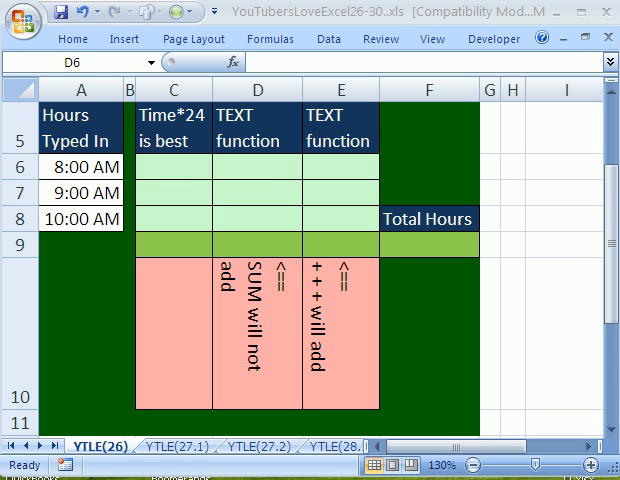
mouse_move(136, 458)
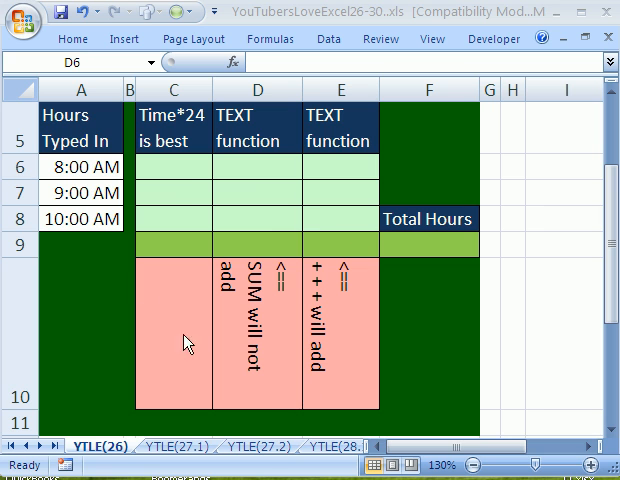
mouse_move(278, 26)
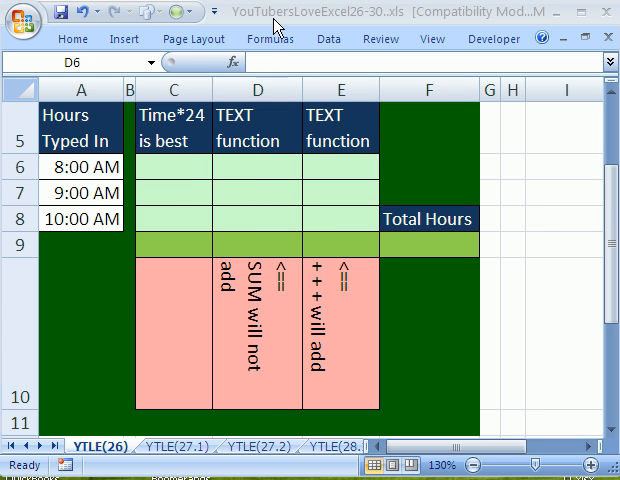
Enter =TEXT($A6,"h:mm") in D6 and fill it through D6:E8, showing 8:00, 9:00, 10:00
click(248, 166)
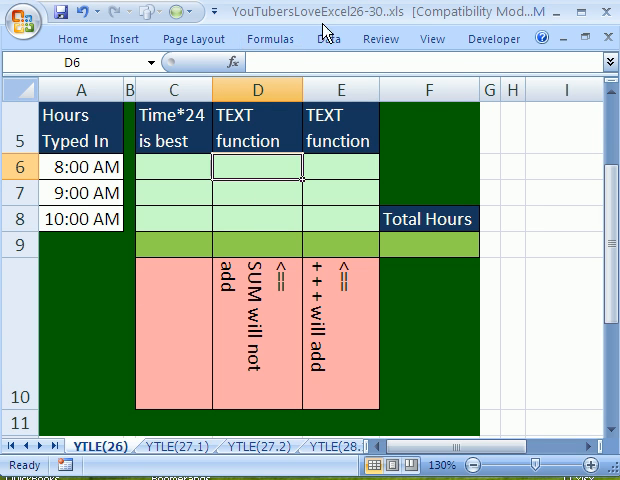
mouse_move(304, 48)
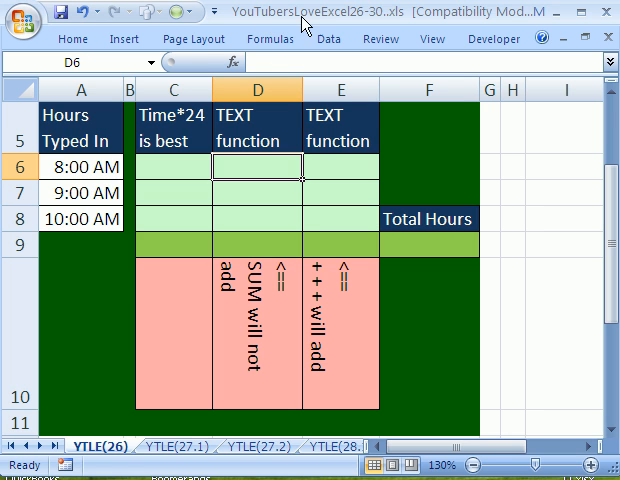
mouse_move(304, 28)
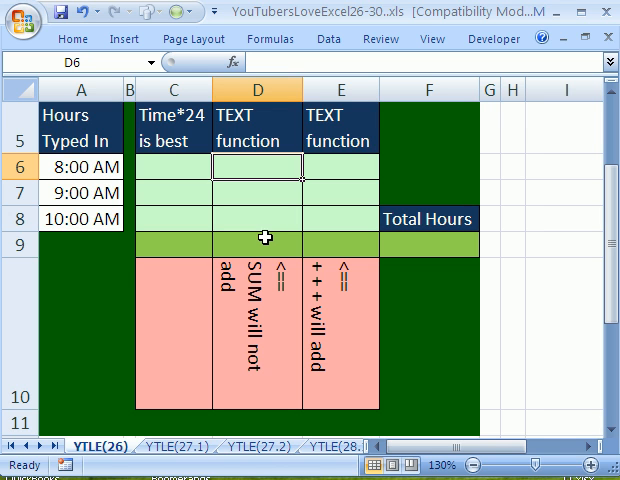
mouse_move(278, 220)
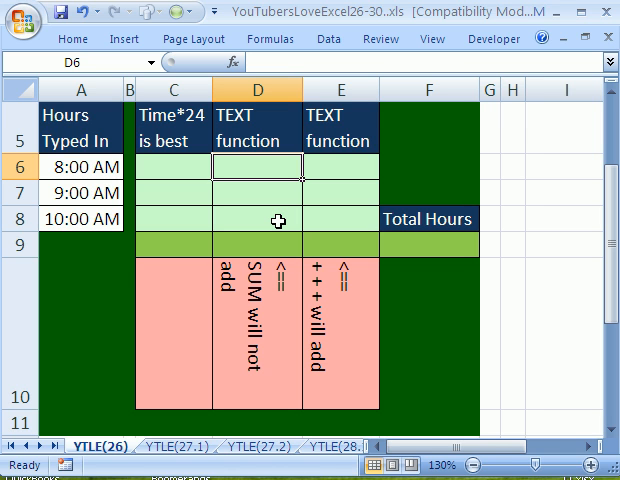
mouse_move(276, 250)
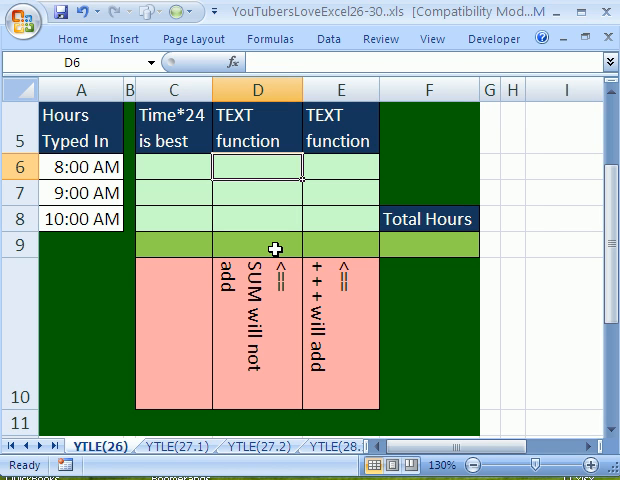
mouse_move(256, 164)
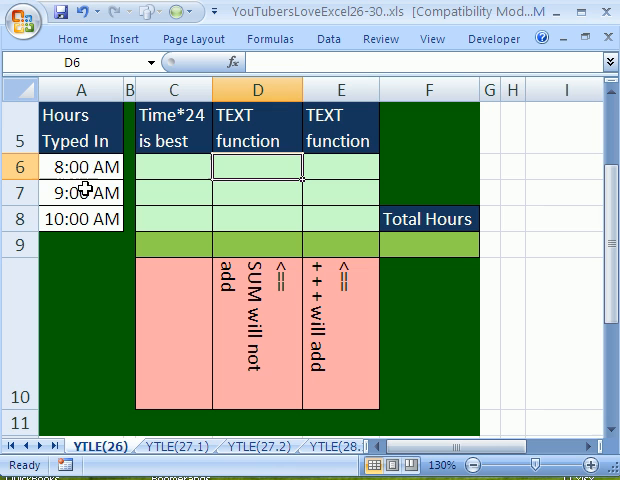
mouse_move(218, 240)
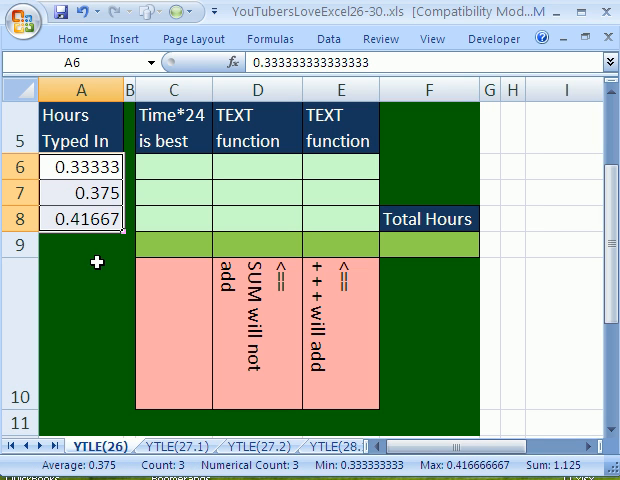
mouse_move(124, 280)
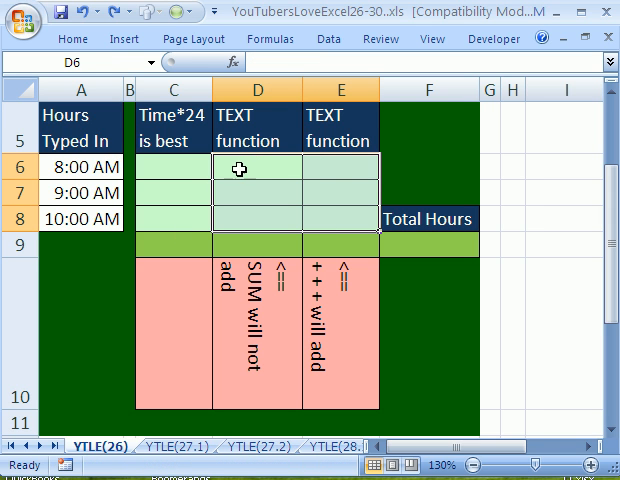
text(=text()
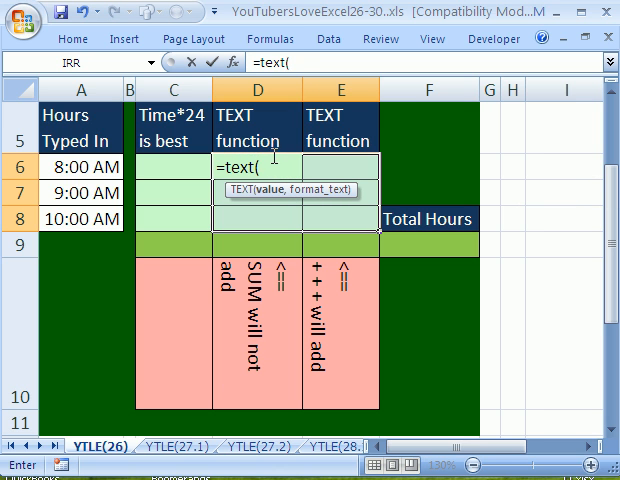
click(78, 168)
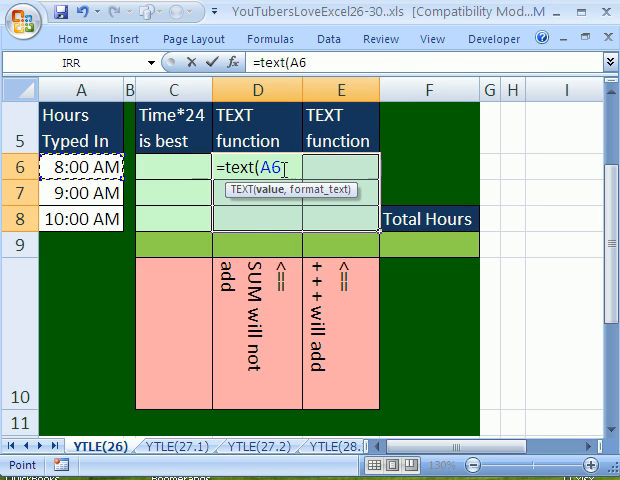
mouse_move(264, 244)
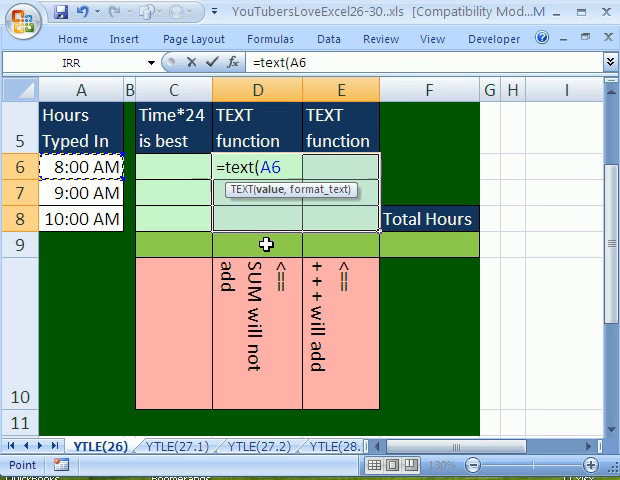
text($)
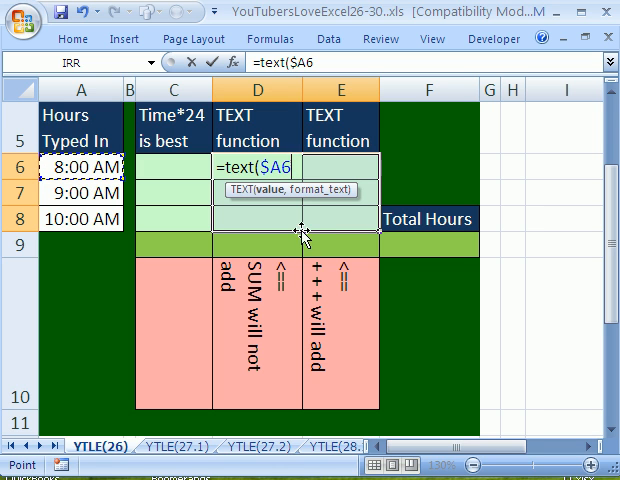
text(,)
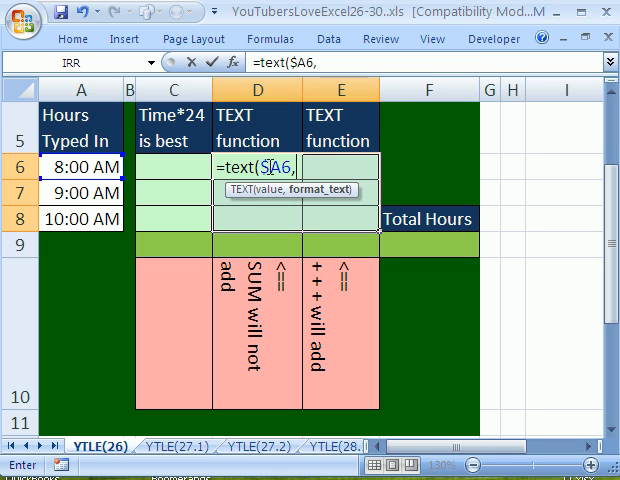
mouse_move(276, 216)
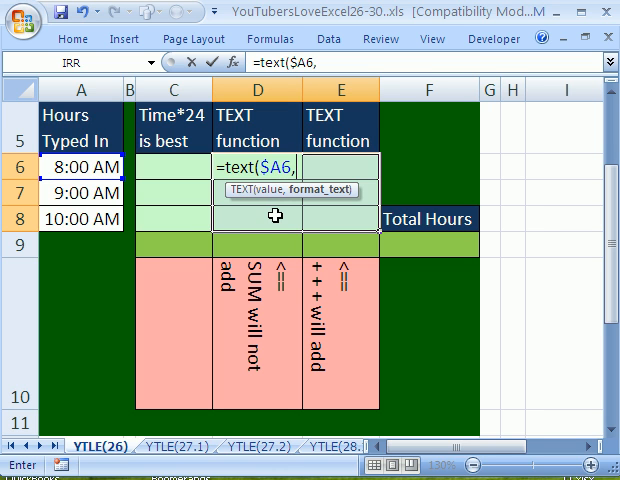
mouse_move(224, 188)
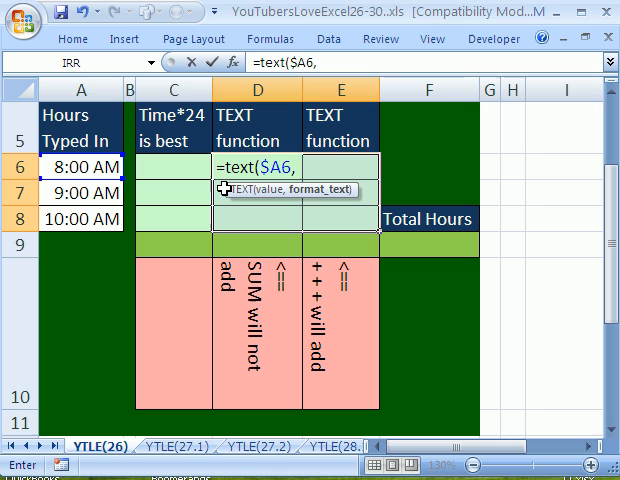
text("h)
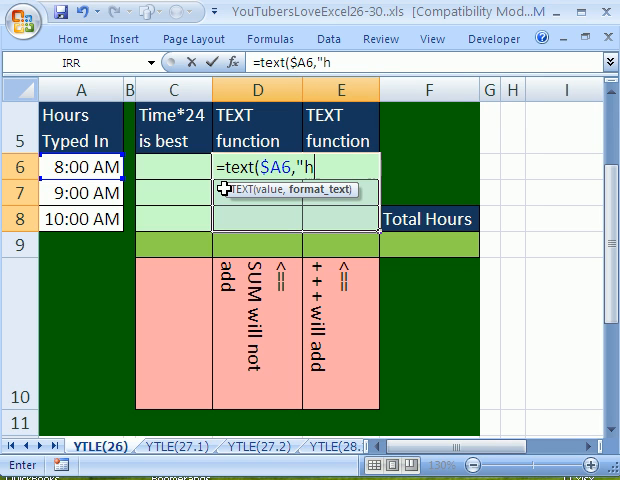
text(:mm"))
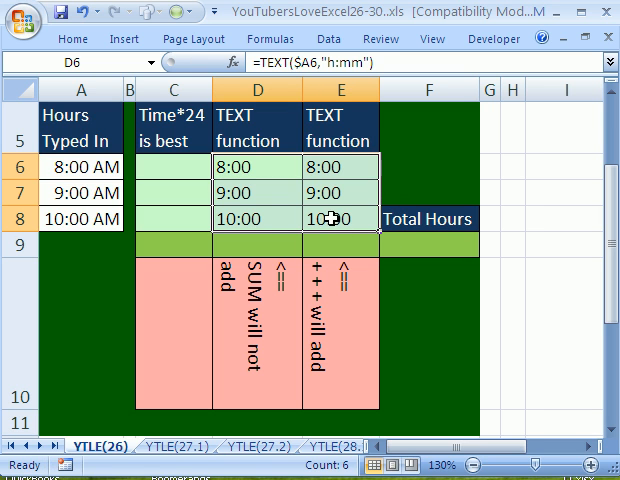
double_click(338, 220)
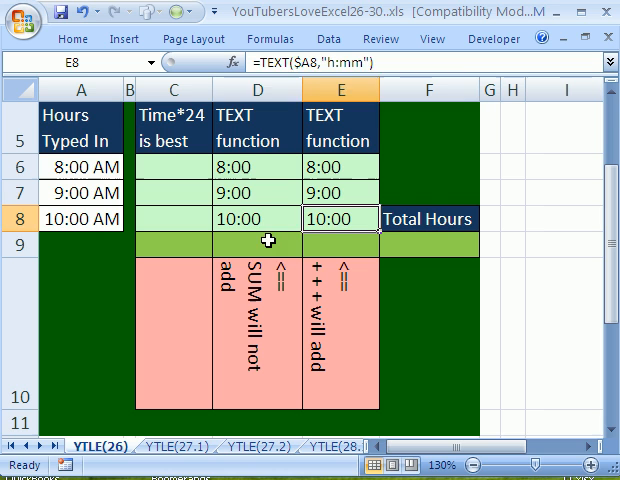
Enter =SUM(D6:D8) in D9, which returns 0 for the text times
click(268, 240)
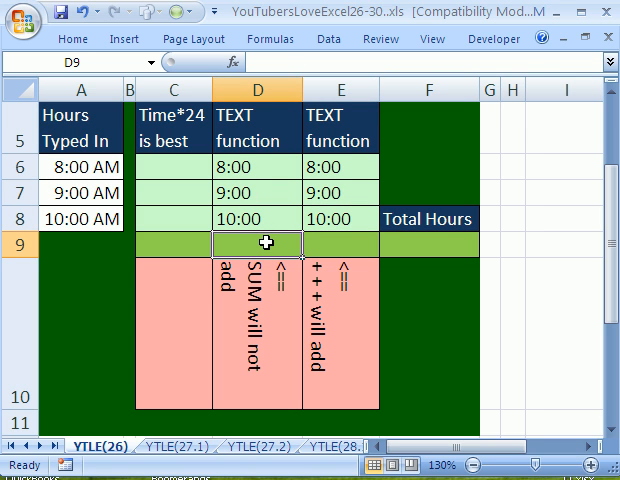
text(=SUM()
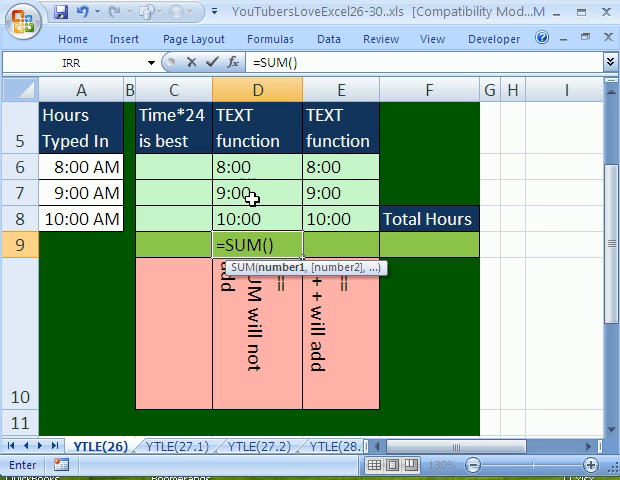
drag(256, 166, 256, 192)
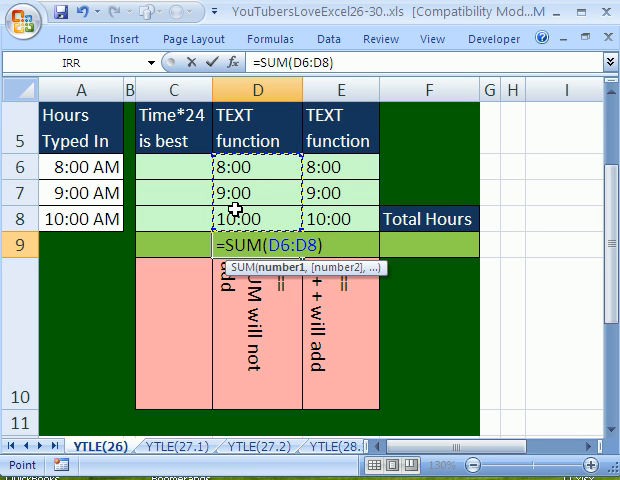
key(Enter)
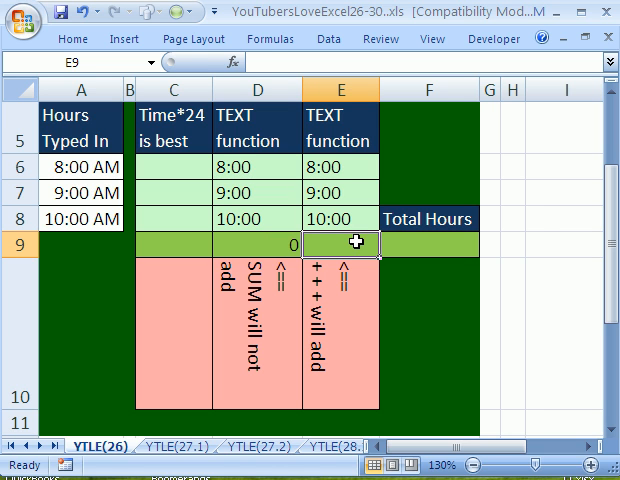
Enter the plus formula =E8+E7+E6 in E9, returning 1.125
text(=E8+E8)
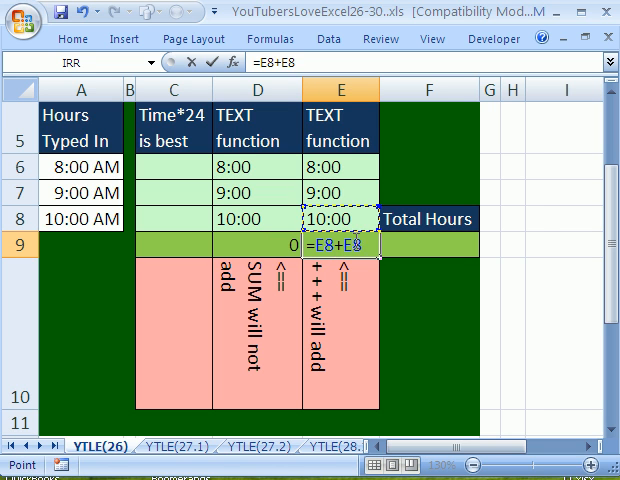
click(340, 192)
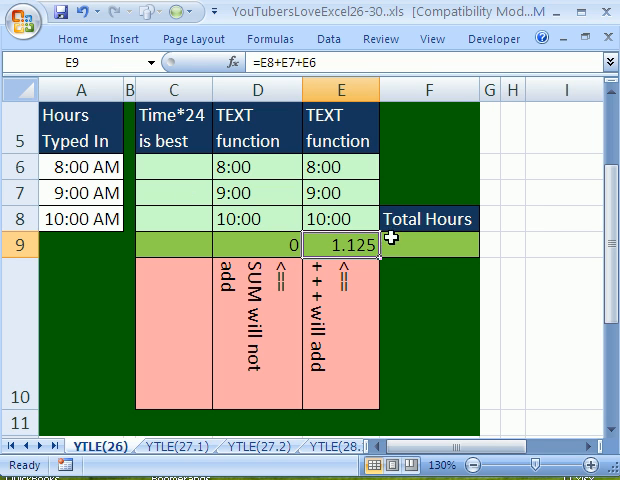
mouse_move(344, 268)
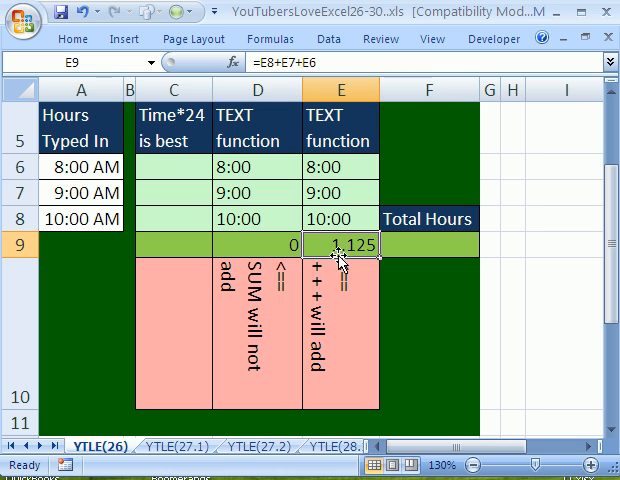
mouse_move(338, 264)
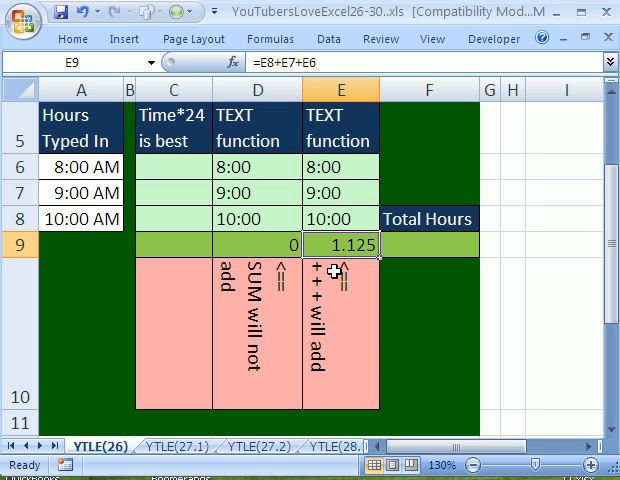
mouse_move(380, 290)
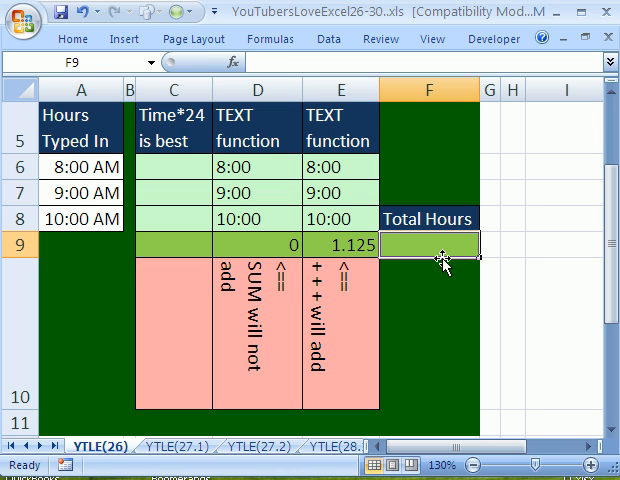
Enter =E9*24 in F9 to show 27 hours, then review the D6 and D9 formulas
text(=E9)
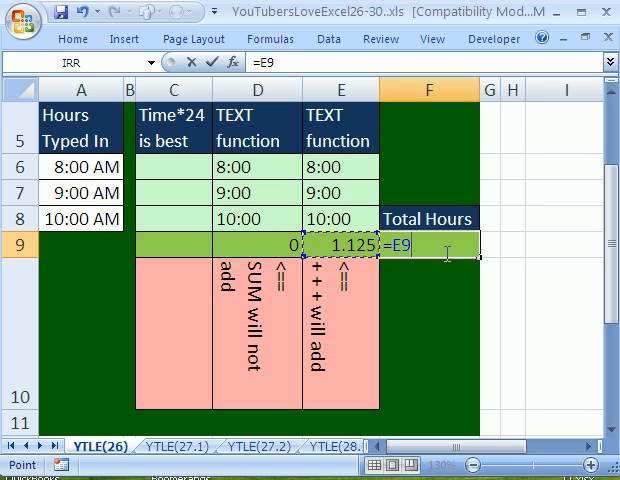
text(*24)
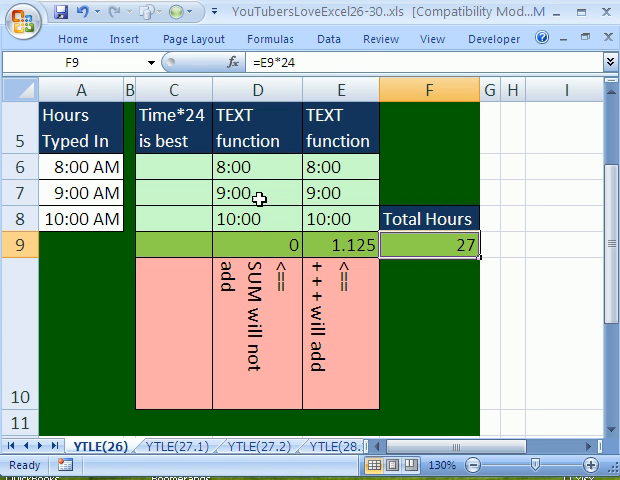
click(258, 166)
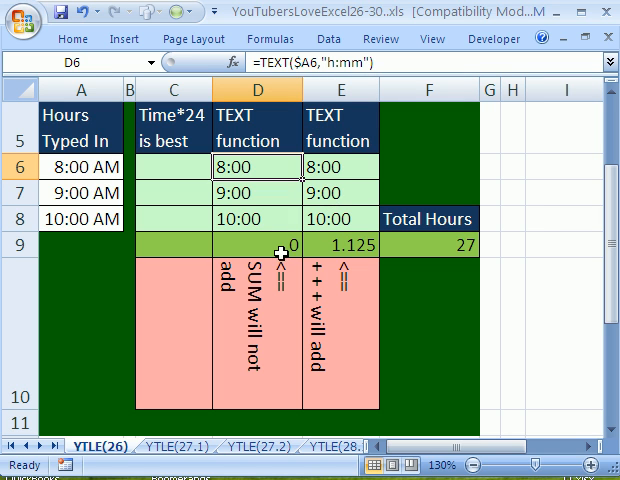
click(258, 244)
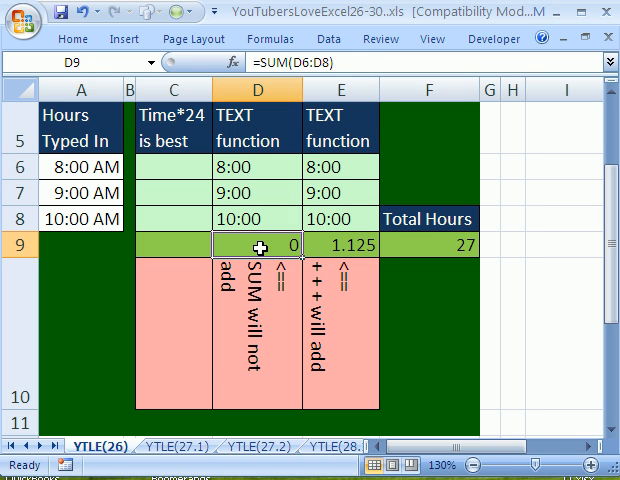
mouse_move(336, 246)
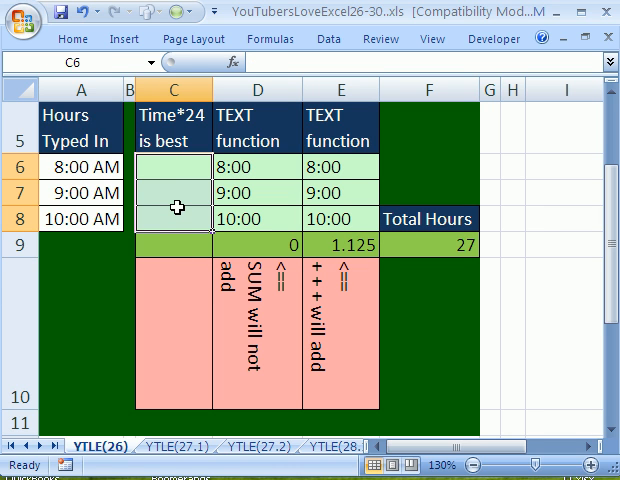
Enter =A6*24 in column C formatted General (8, 9, 10) and start =SUM(C6:C8) in C9
text(=A6)
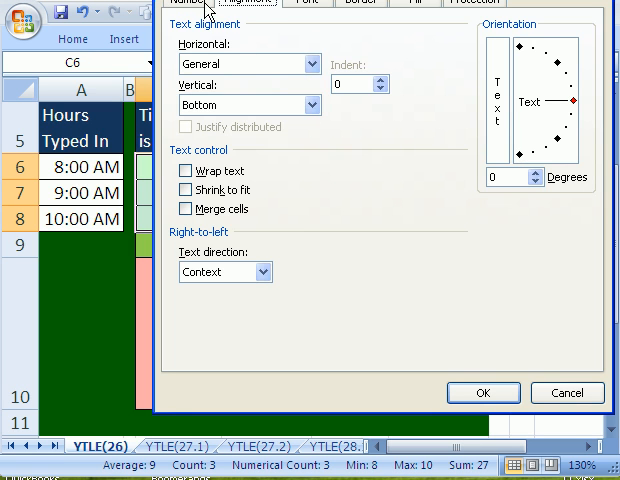
click(188, 2)
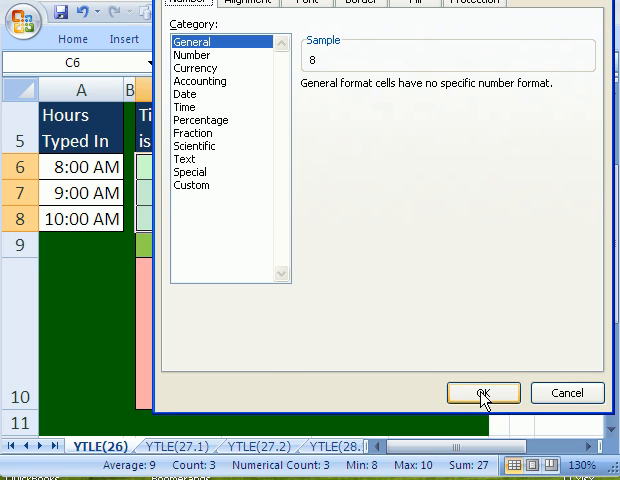
click(482, 392)
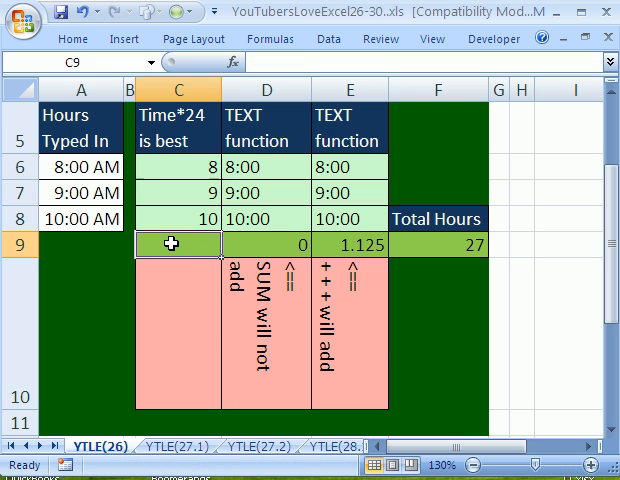
text(=SUM(C6:C8))
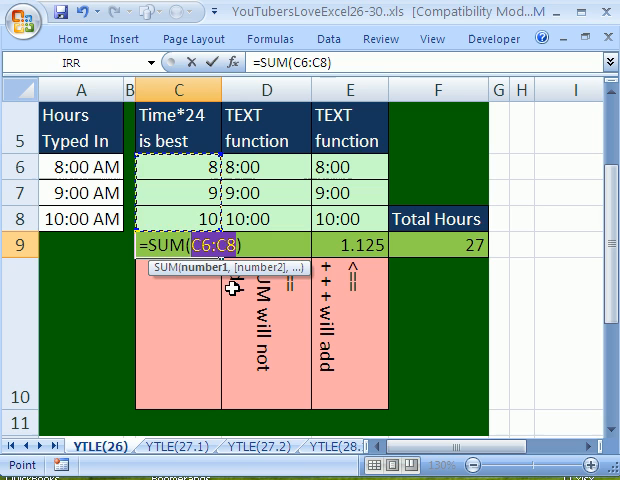